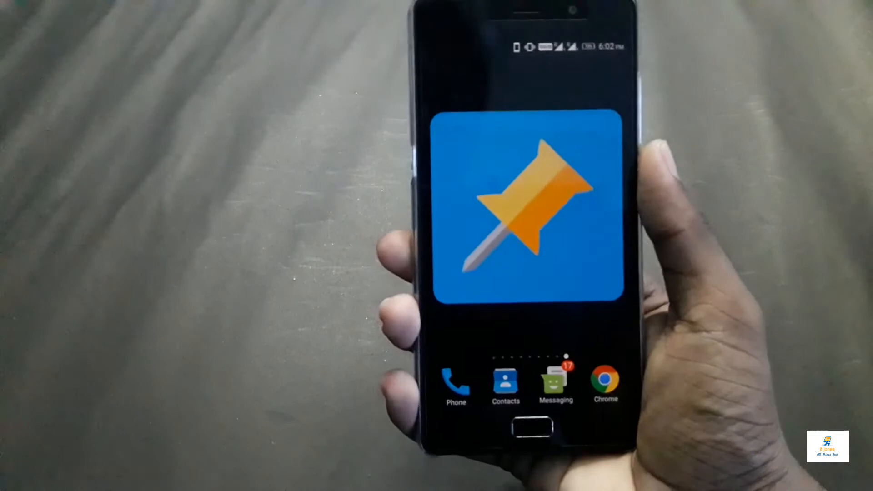
Launch SQEDit so its main list of schedulable options appears.
click(535, 206)
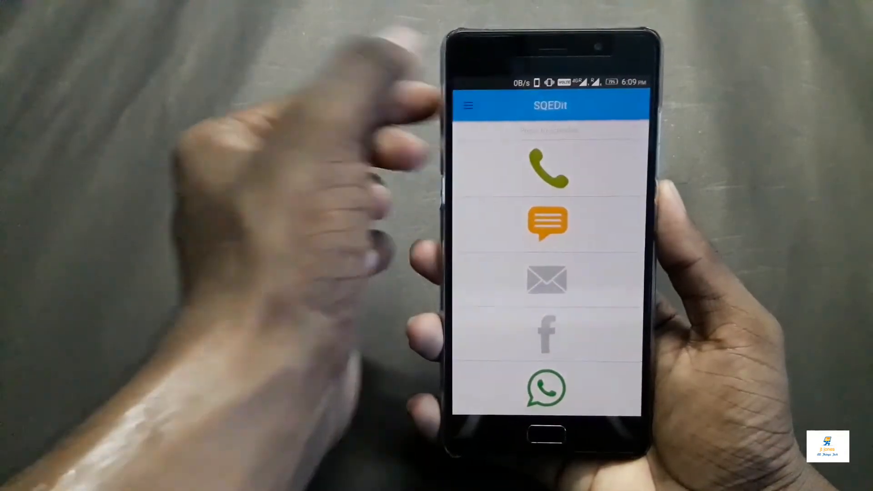
click(469, 105)
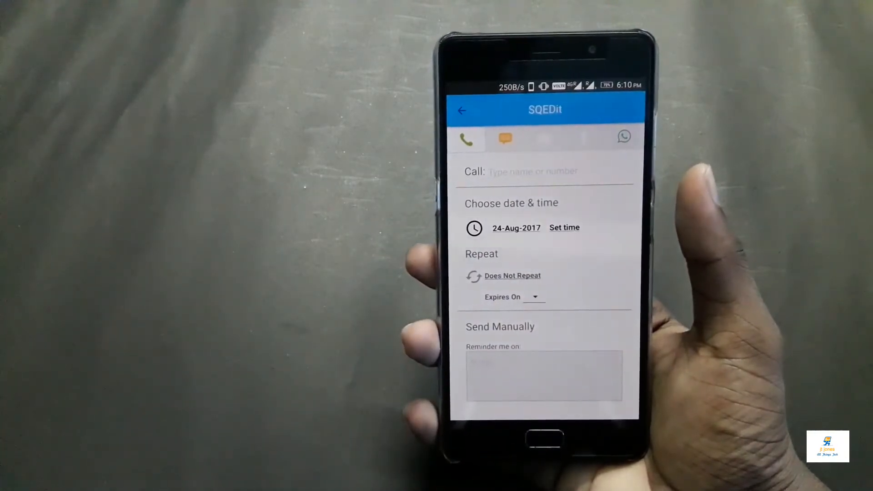
click(461, 110)
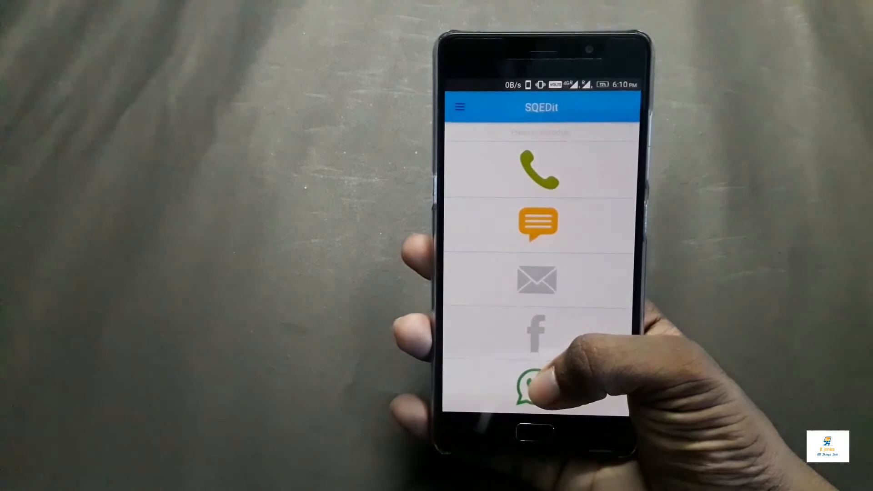
Begin a new scheduled WhatsApp message and bring up the saved-contact picker.
click(535, 384)
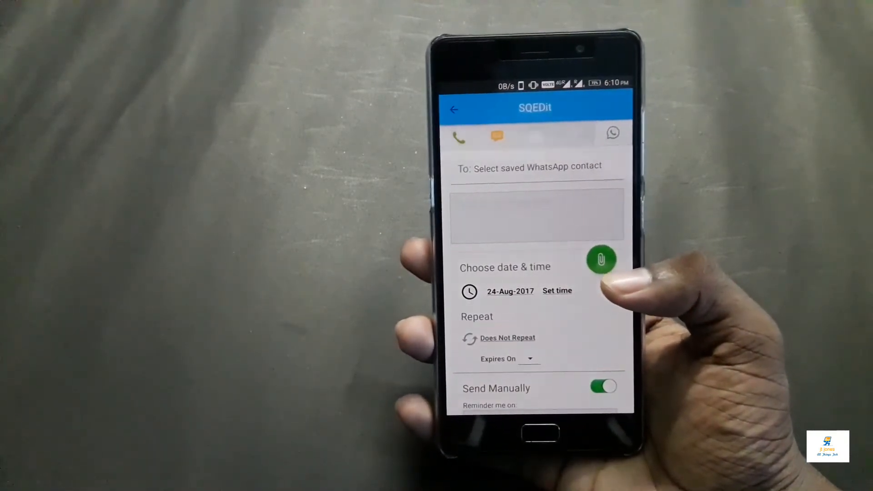
click(537, 168)
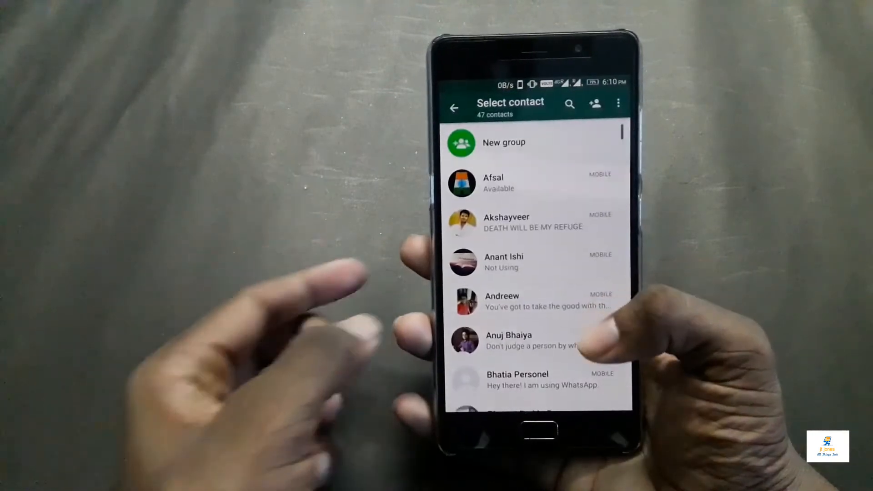
Address the message to My Mom, write 'I will call you later', and start setting its send time.
click(570, 103)
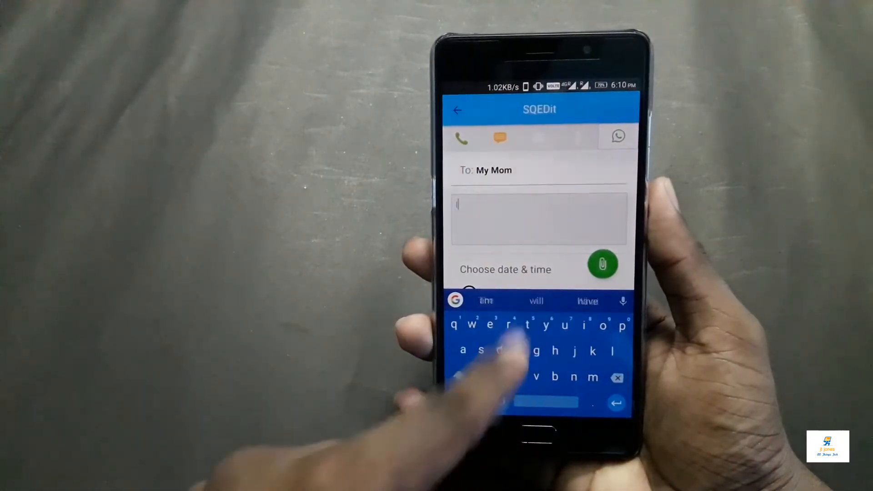
text(I will call)
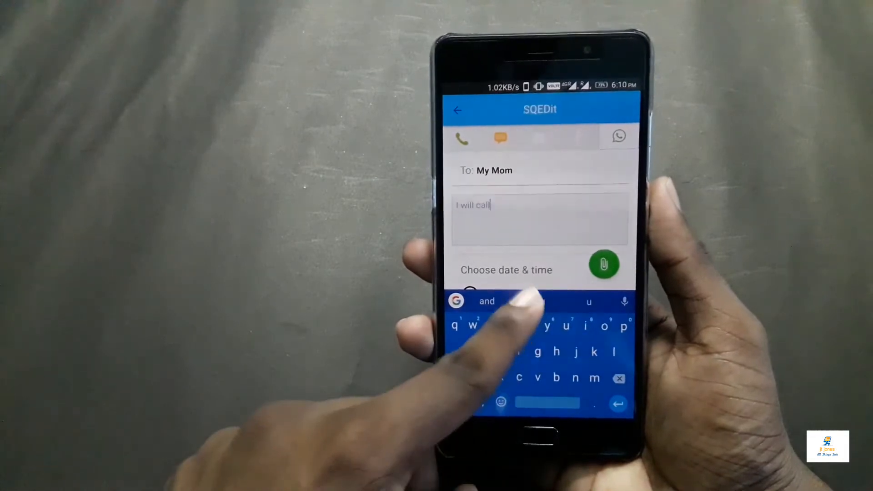
text(you later)
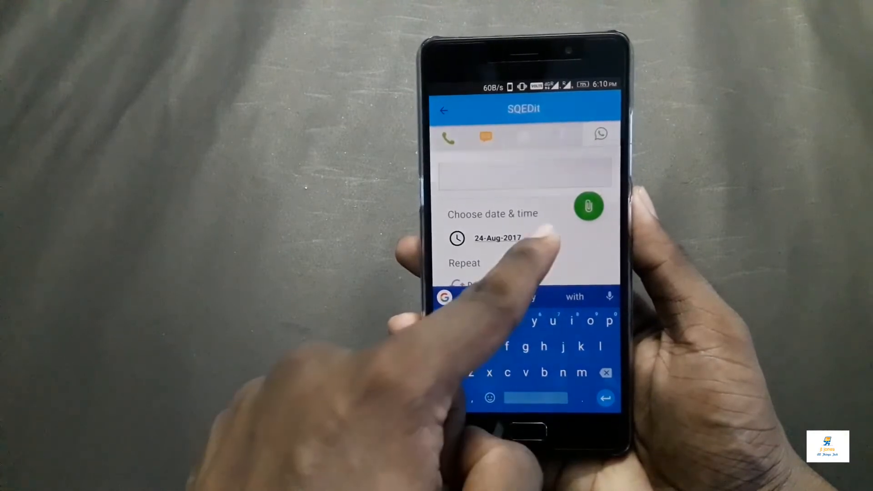
click(497, 238)
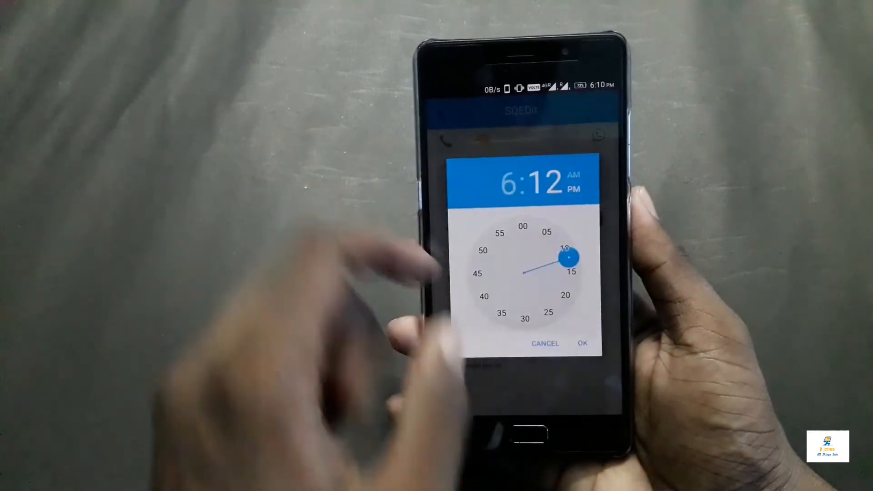
Confirm 06:12 PM on 24-Aug-2017 as the scheduled send time.
click(581, 343)
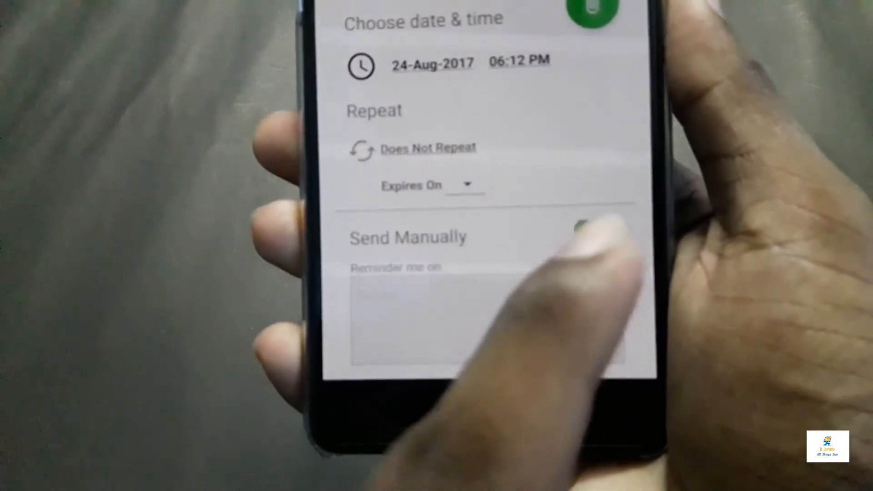
Turn off Send Manually for automatic sending and accept the locked-device warning.
click(609, 233)
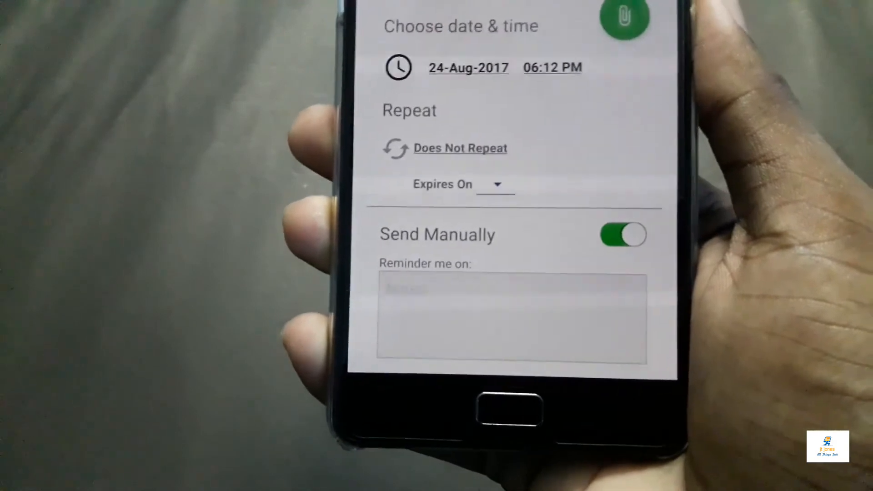
click(620, 234)
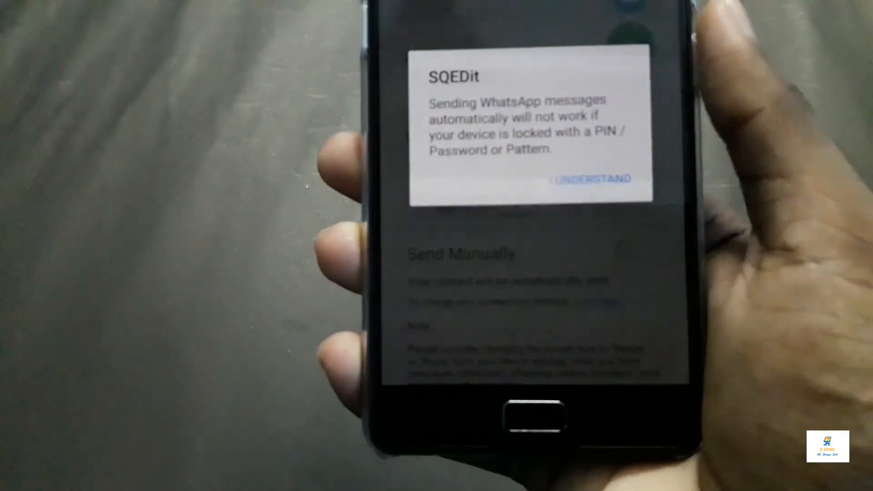
click(589, 180)
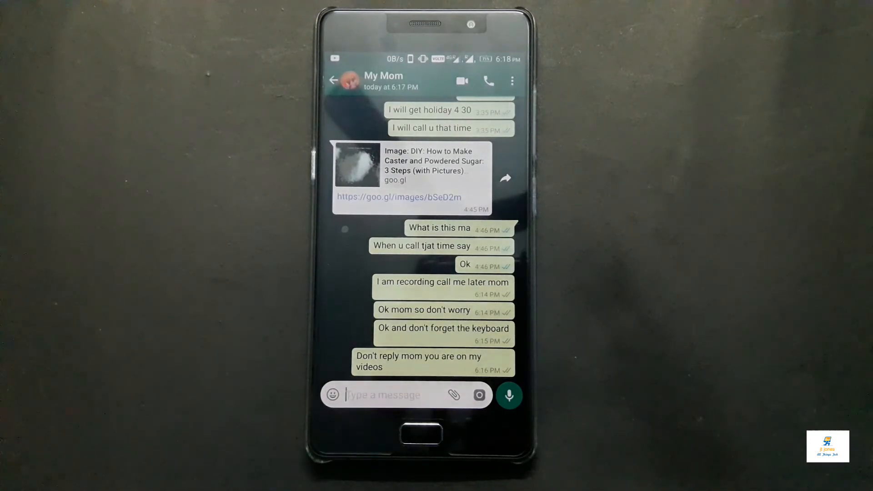
Send 'Ok mom take care' in the My Mom WhatsApp chat.
text(Ok mom take care)
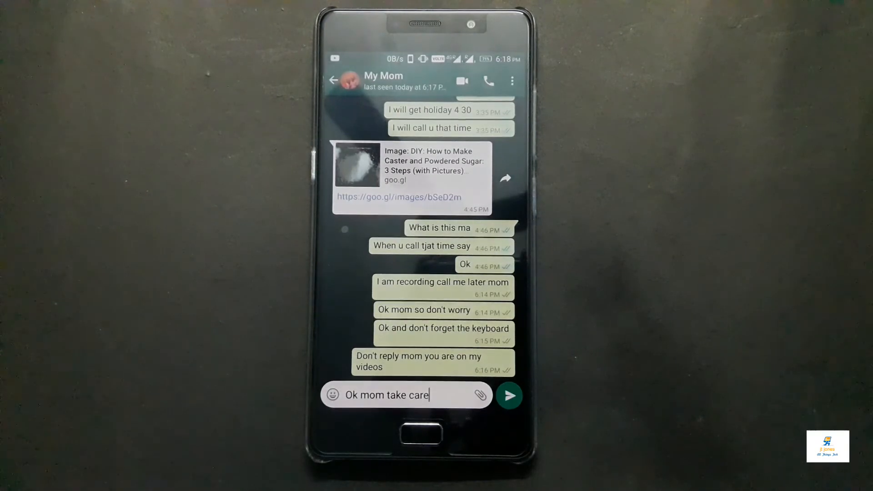
click(508, 396)
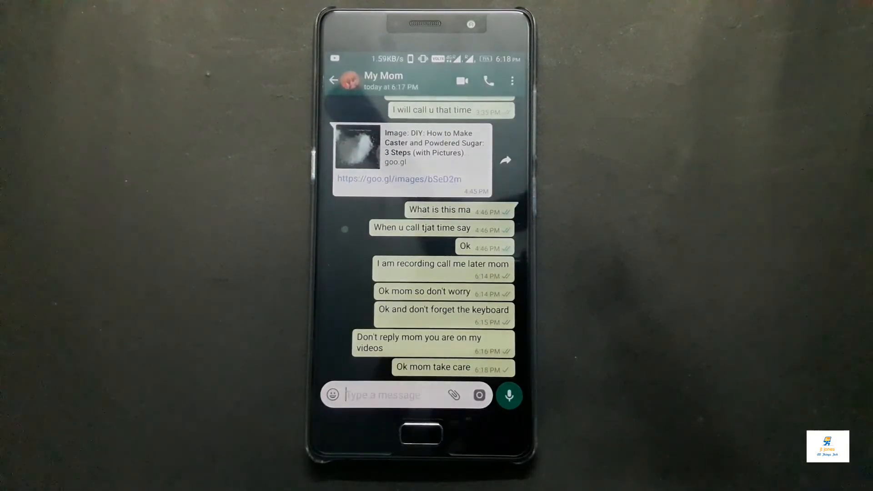